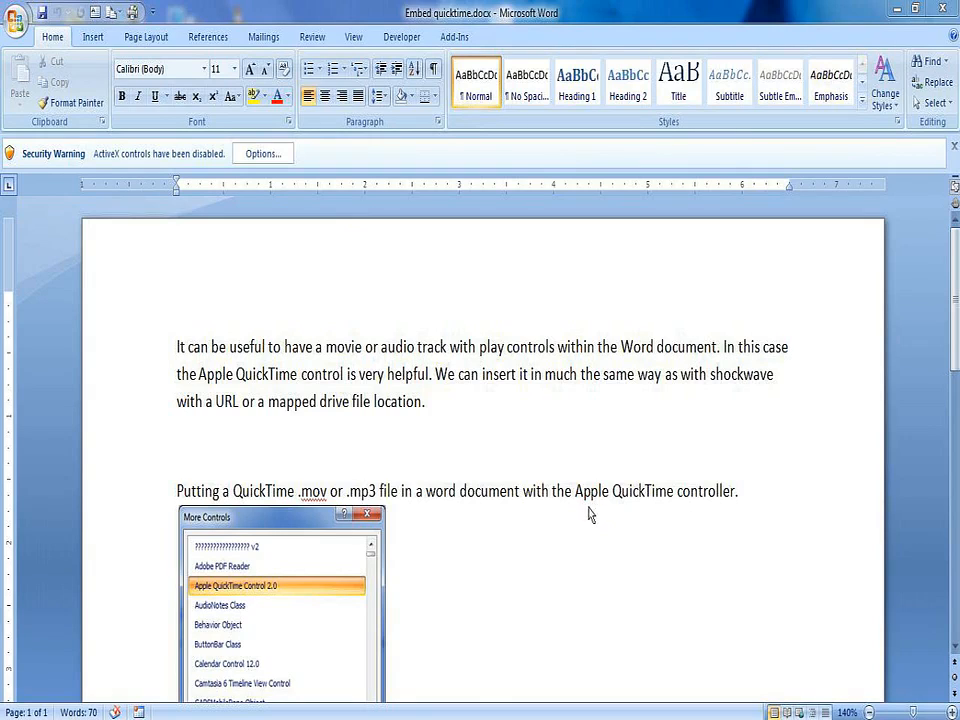
mouse_move(282, 538)
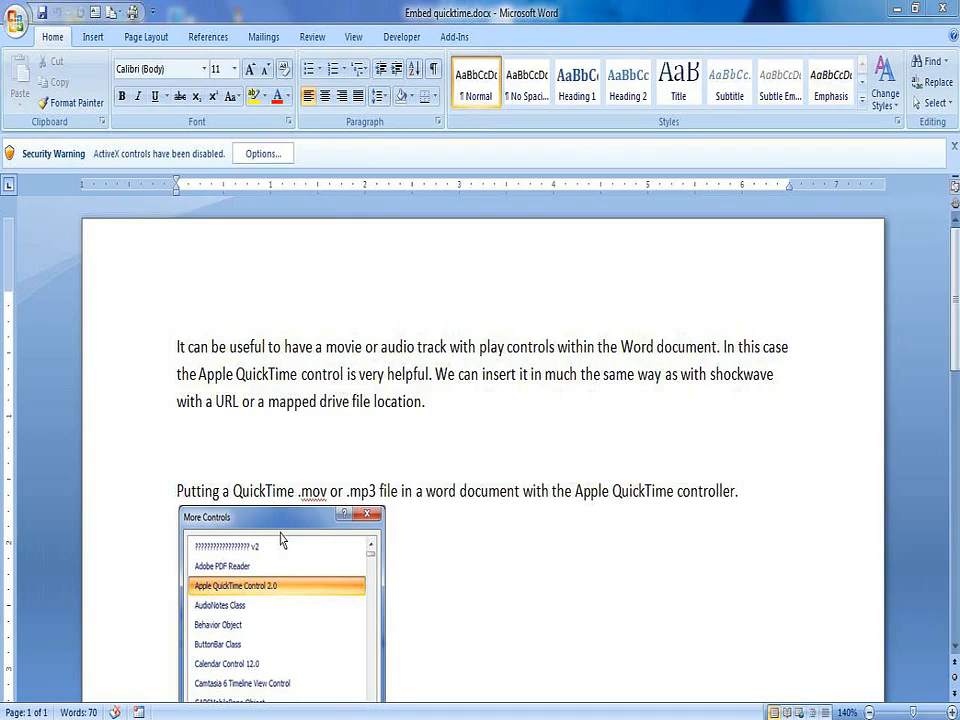
mouse_move(316, 536)
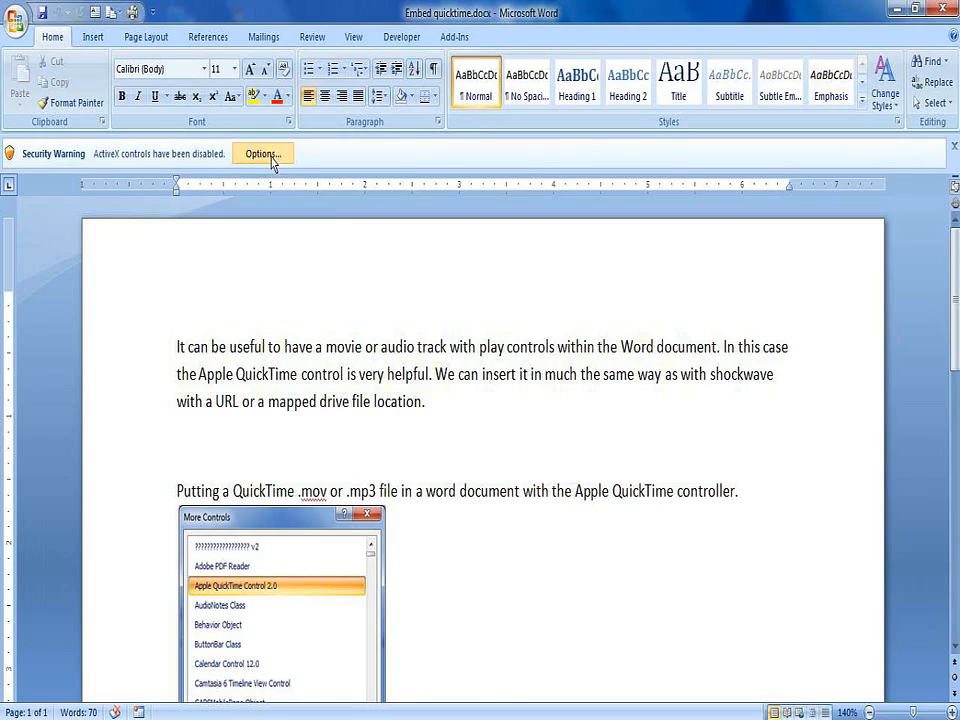
Step: Enable the document's blocked ActiveX content through the Security Warning options
click(262, 152)
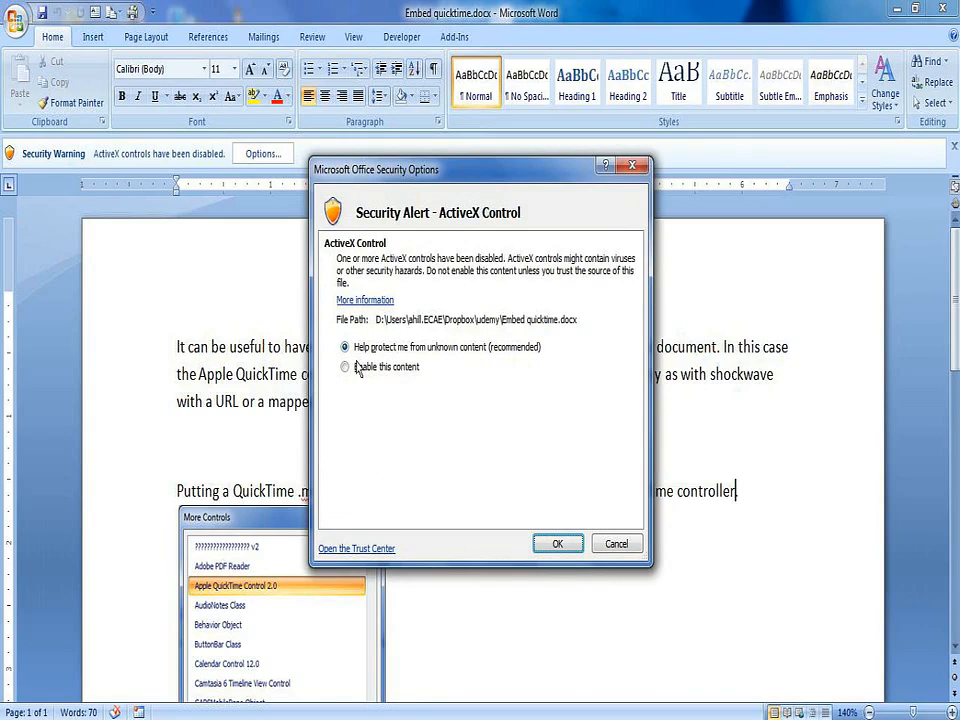
click(344, 368)
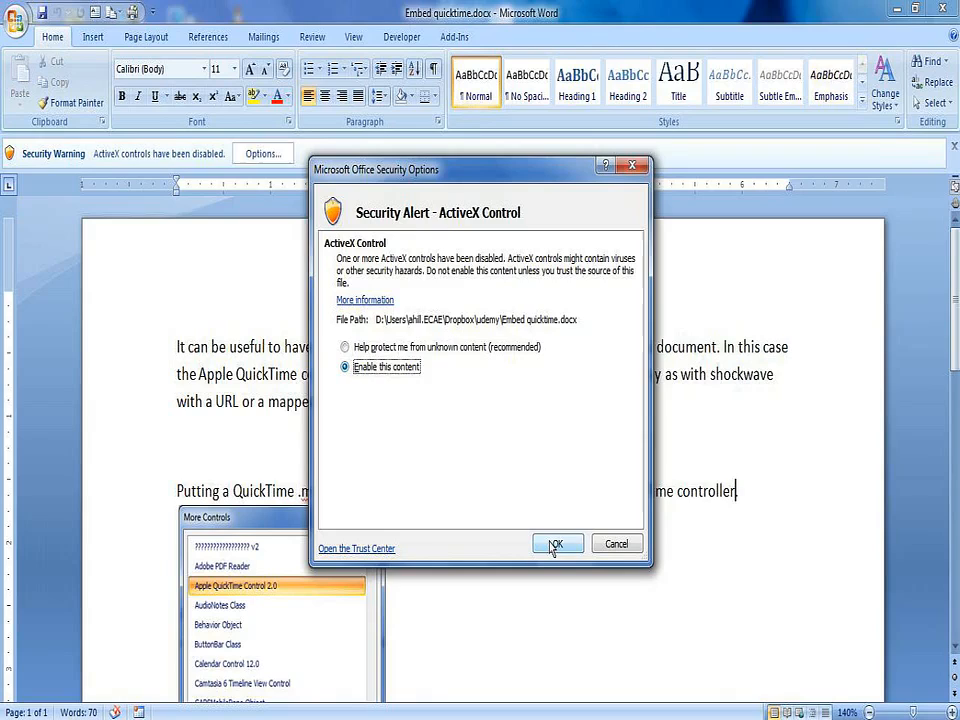
click(556, 544)
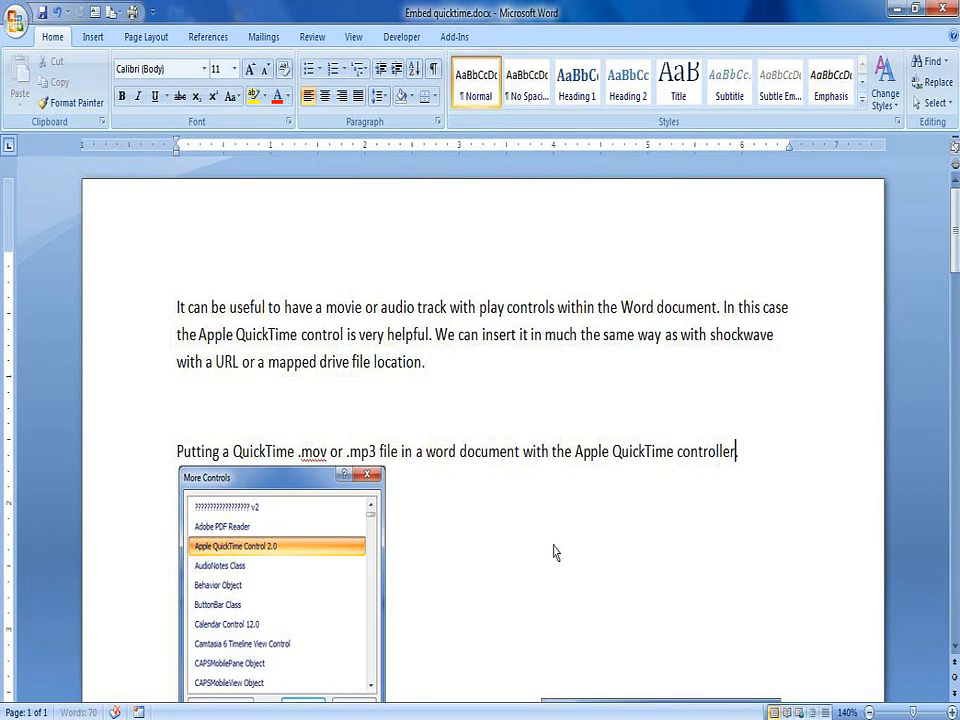
mouse_move(756, 516)
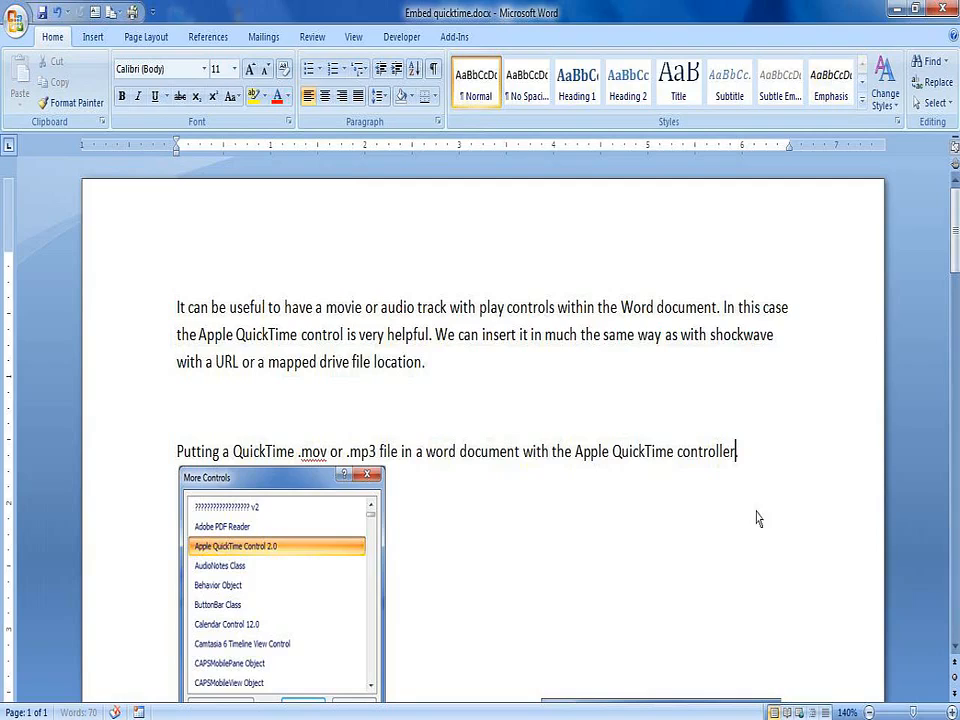
mouse_move(408, 422)
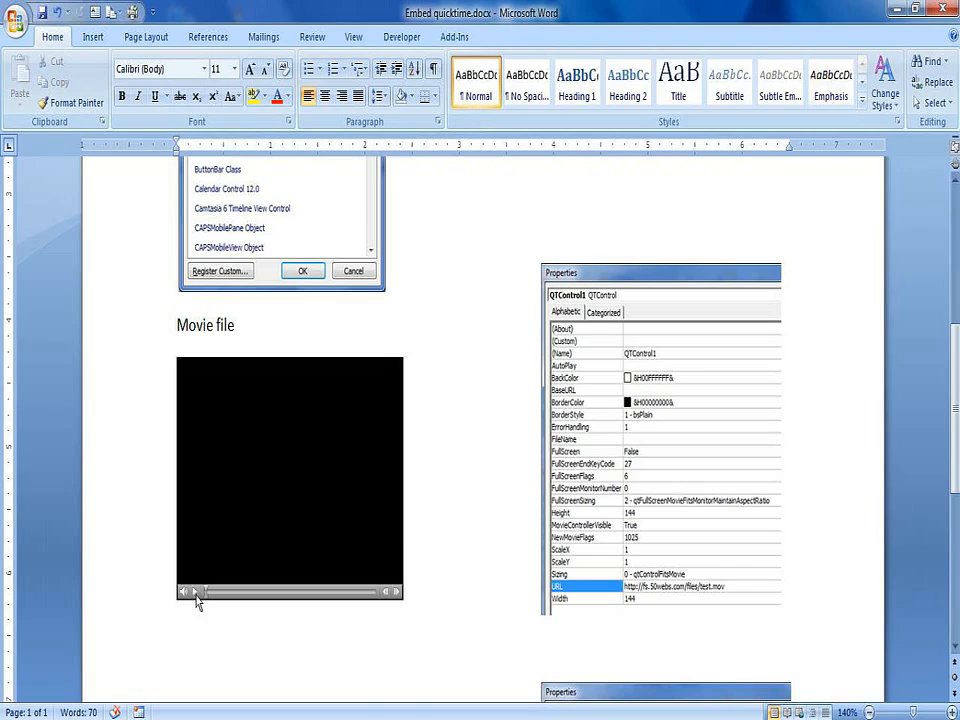
Step: Start the embedded QuickTime movie under 'Movie file' so the office scene plays
click(184, 592)
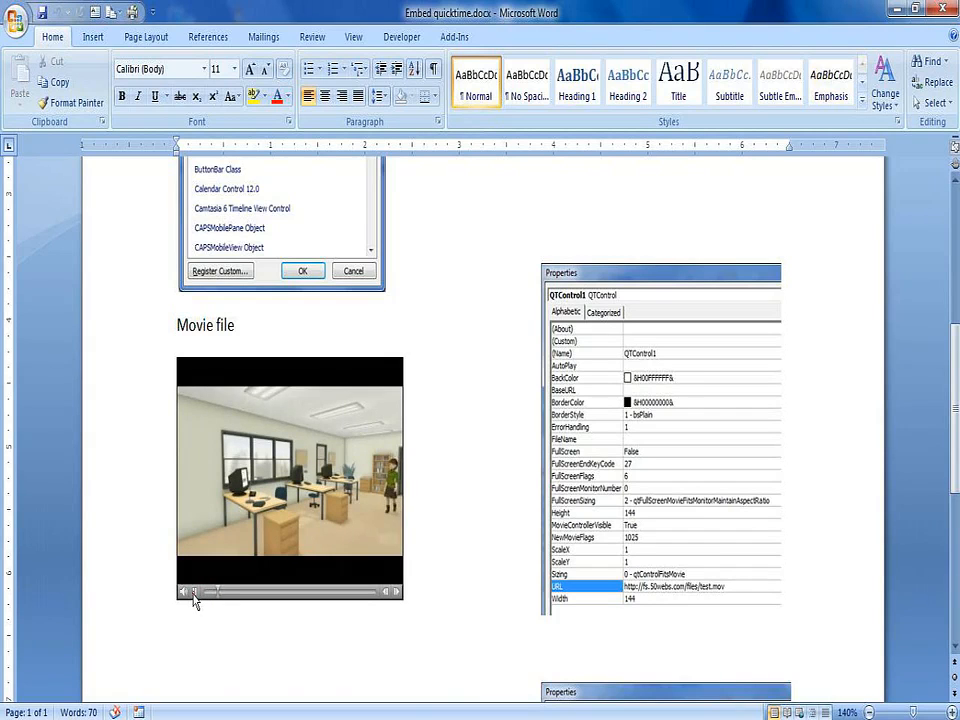
scroll(down, 3)
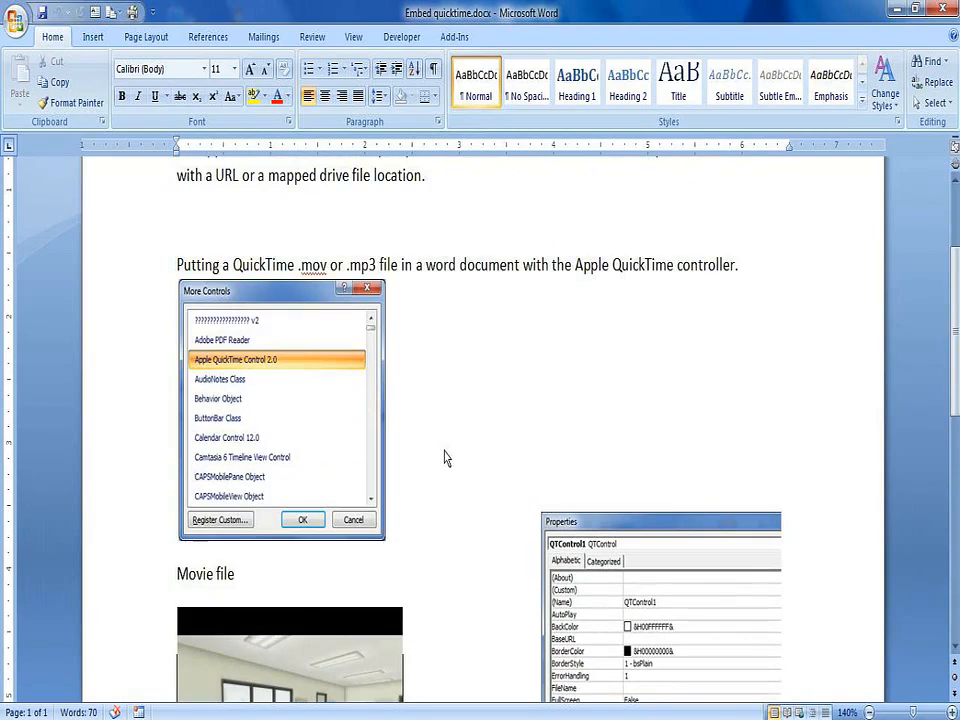
mouse_move(436, 212)
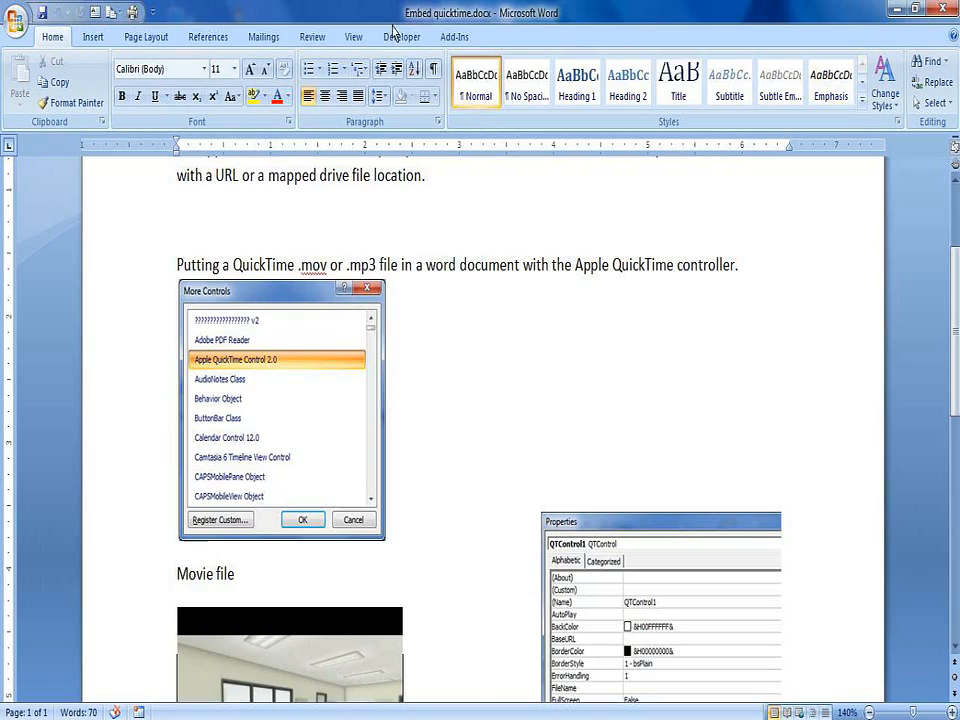
Step: Show the Developer ribbon with its Legacy Tools for inserting controls
click(16, 22)
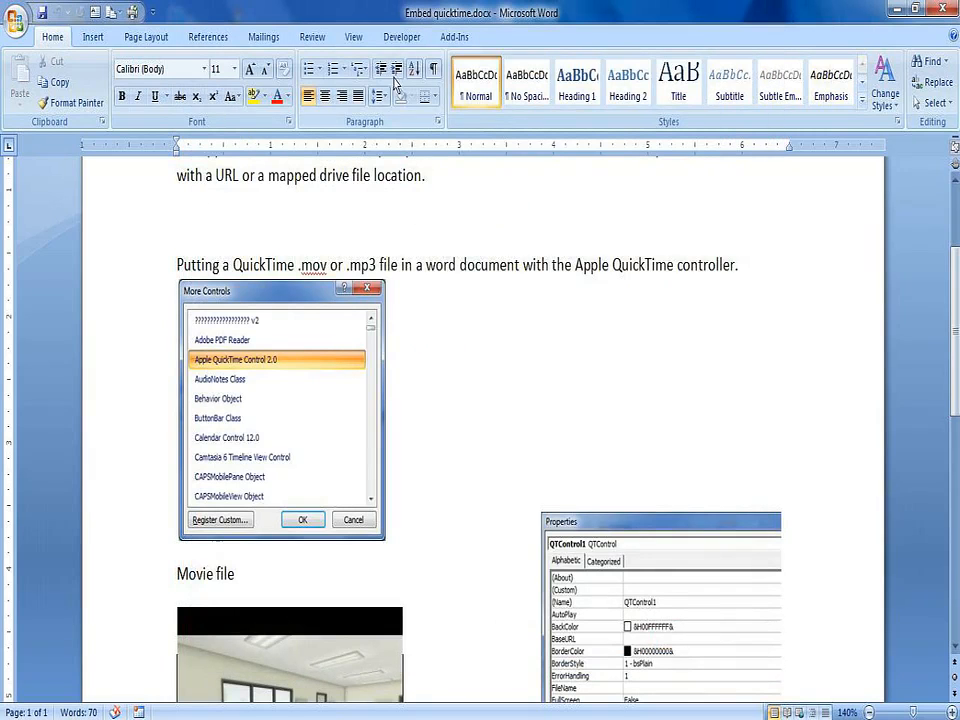
click(400, 36)
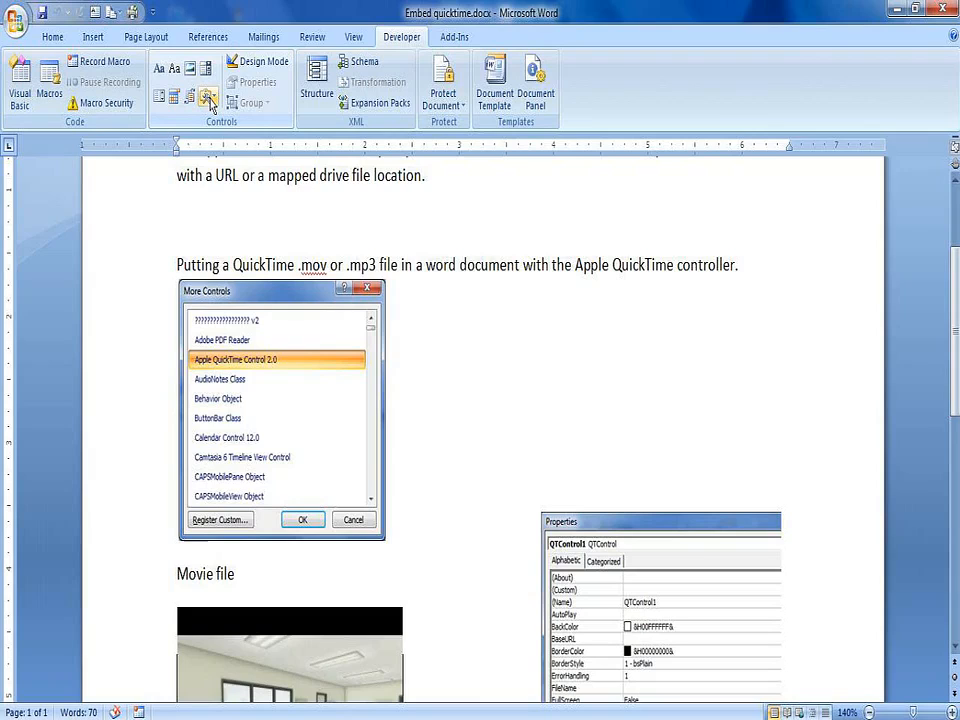
mouse_move(208, 96)
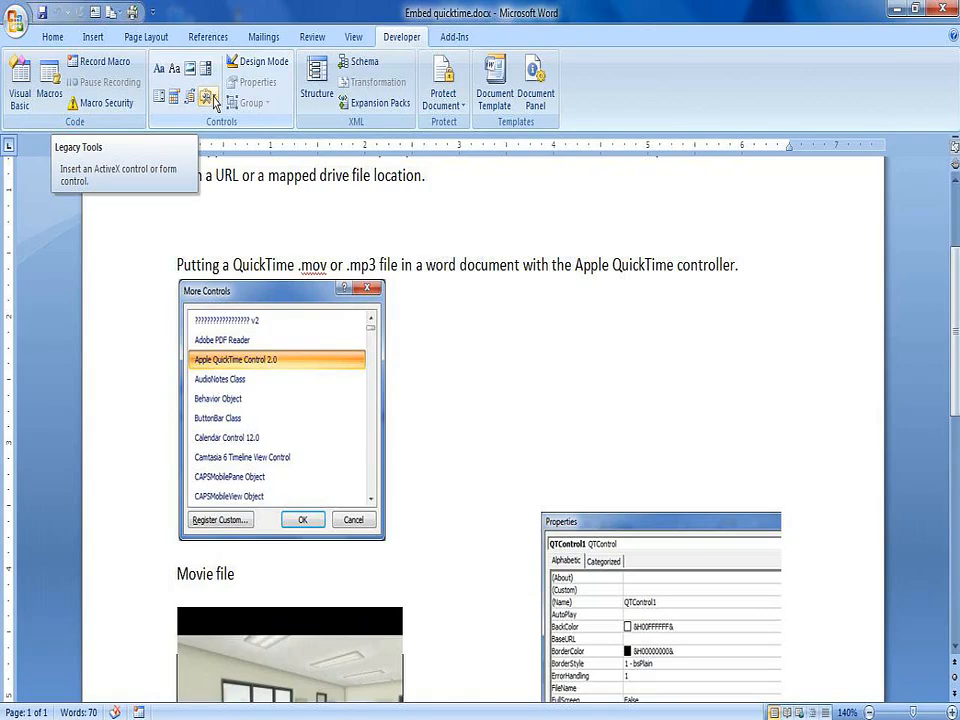
Step: Insert an Apple QuickTime Control 2.0 from More Controls above the QuickTime paragraph
click(208, 96)
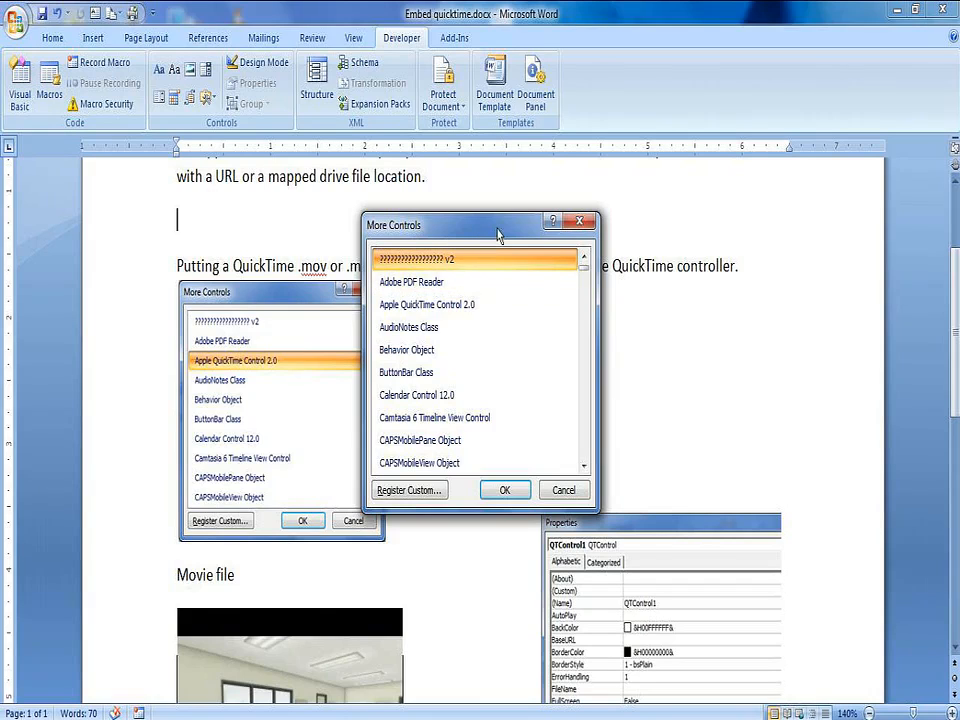
click(426, 304)
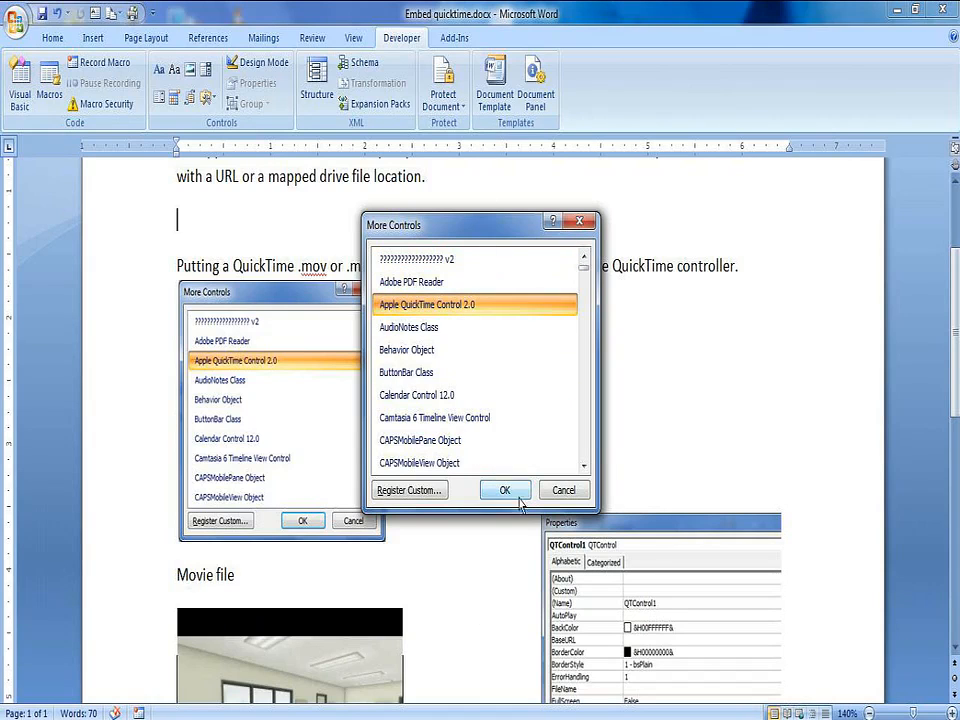
click(504, 488)
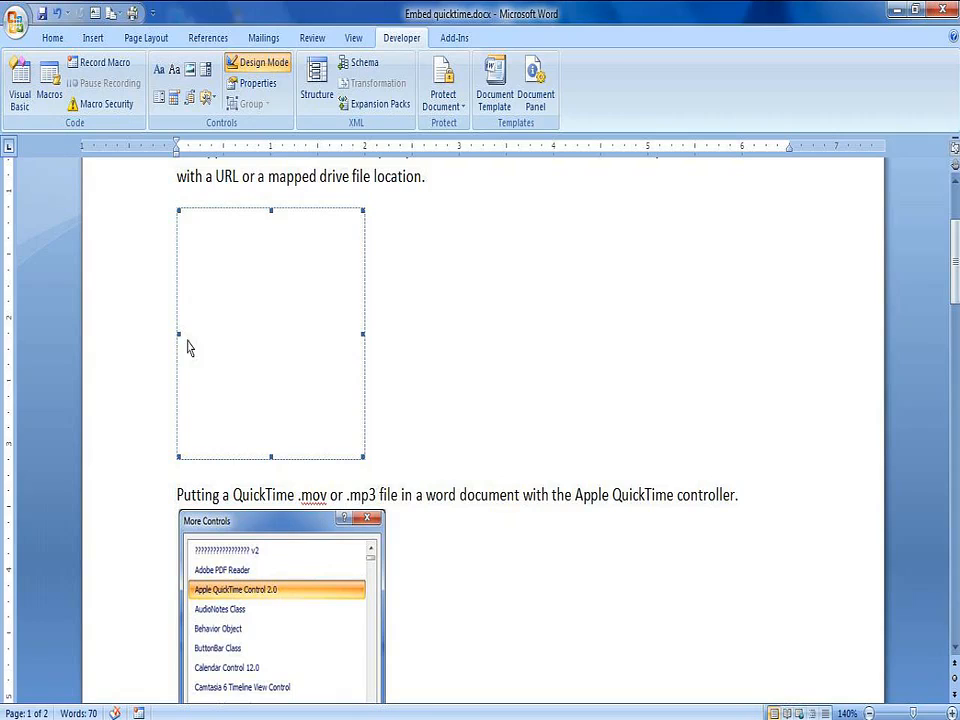
mouse_move(300, 424)
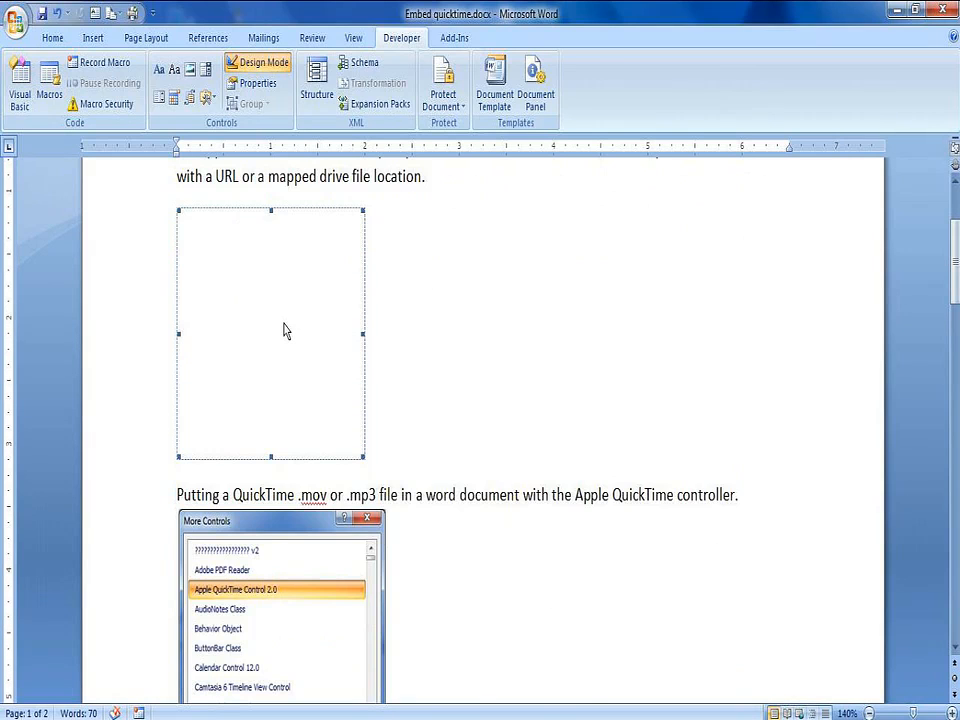
right_click(284, 330)
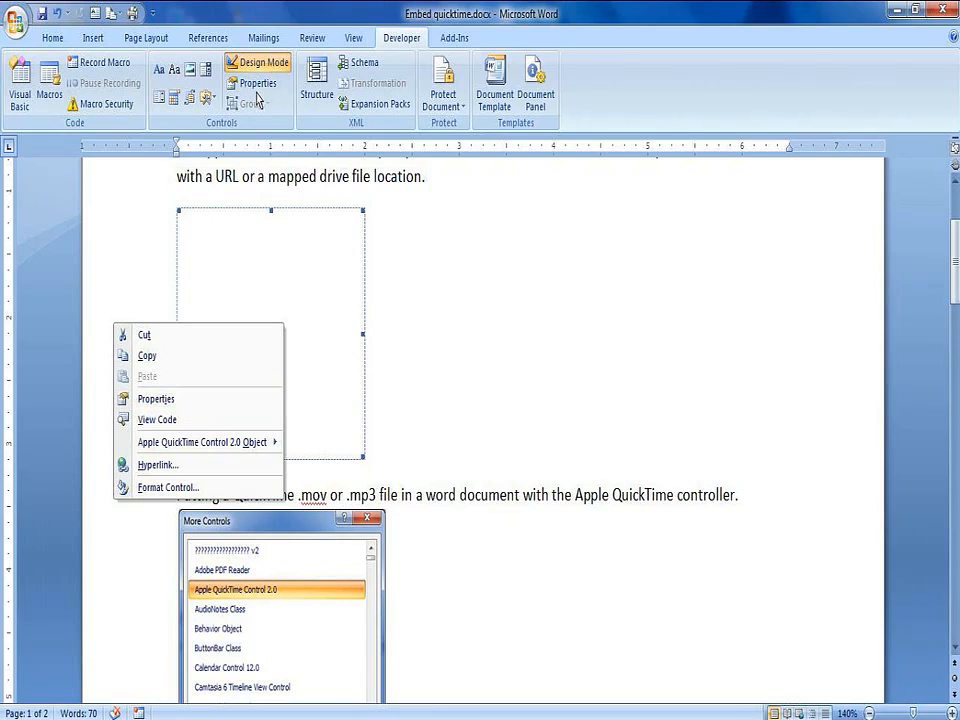
mouse_move(156, 400)
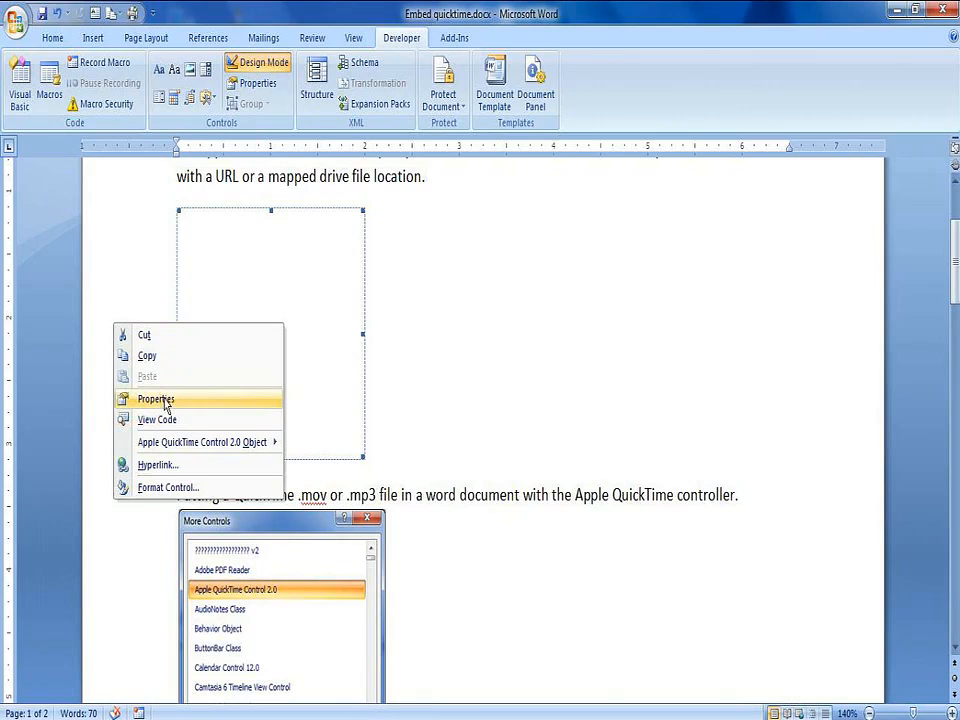
click(156, 400)
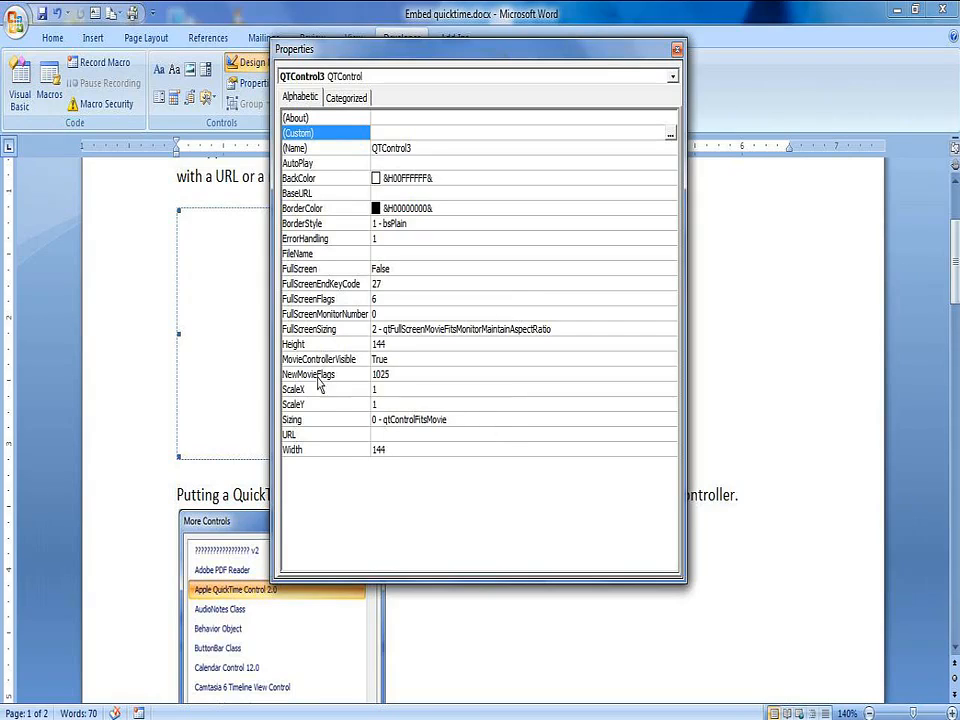
mouse_move(384, 444)
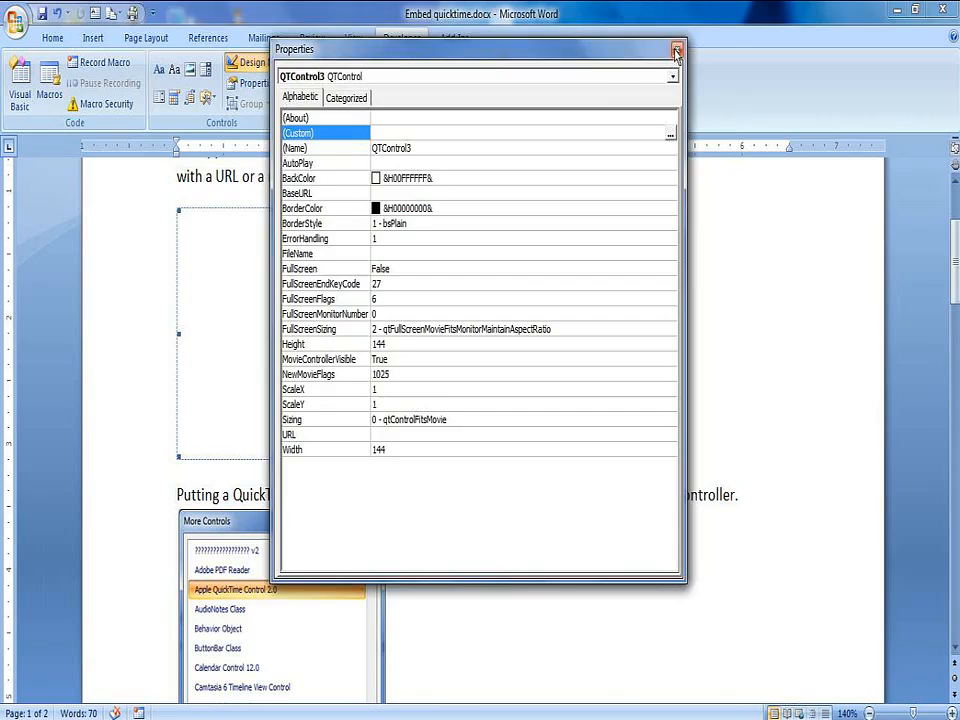
click(676, 48)
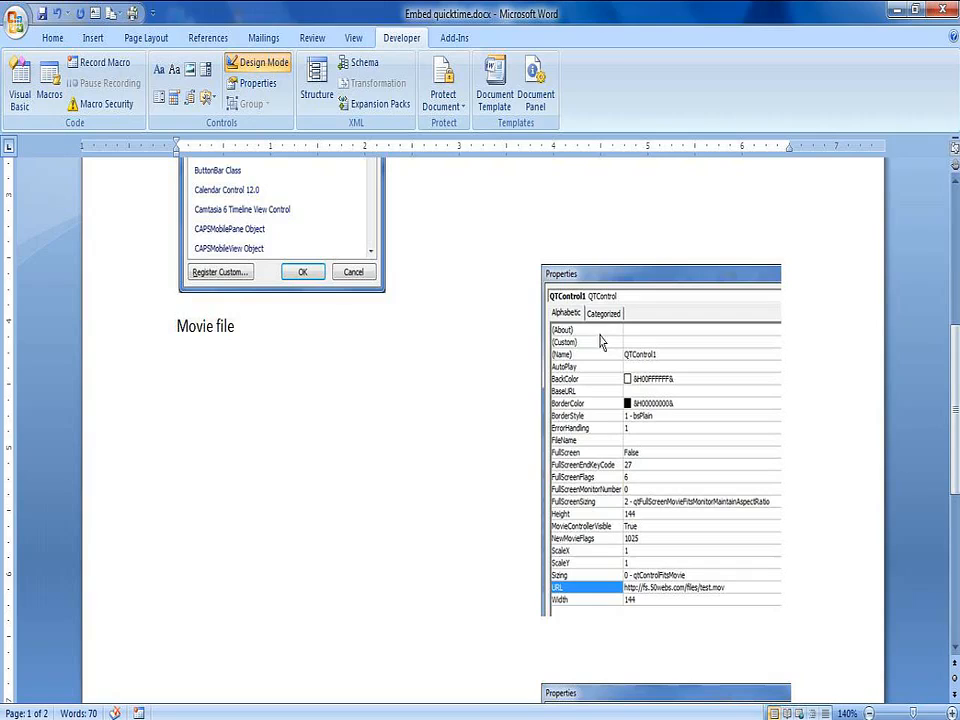
mouse_move(252, 502)
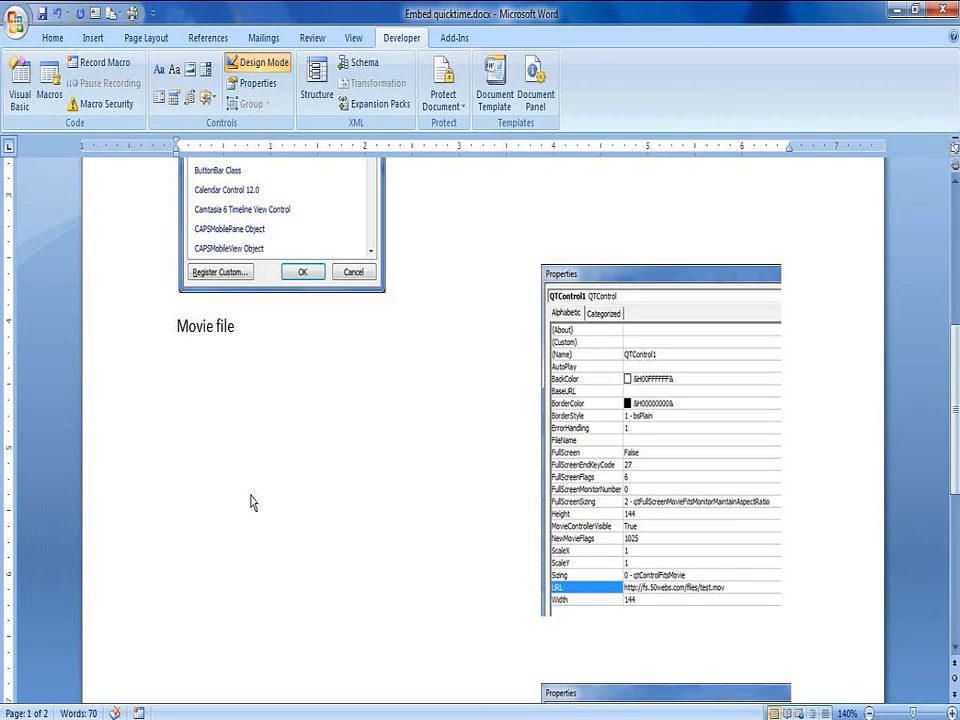
mouse_move(276, 178)
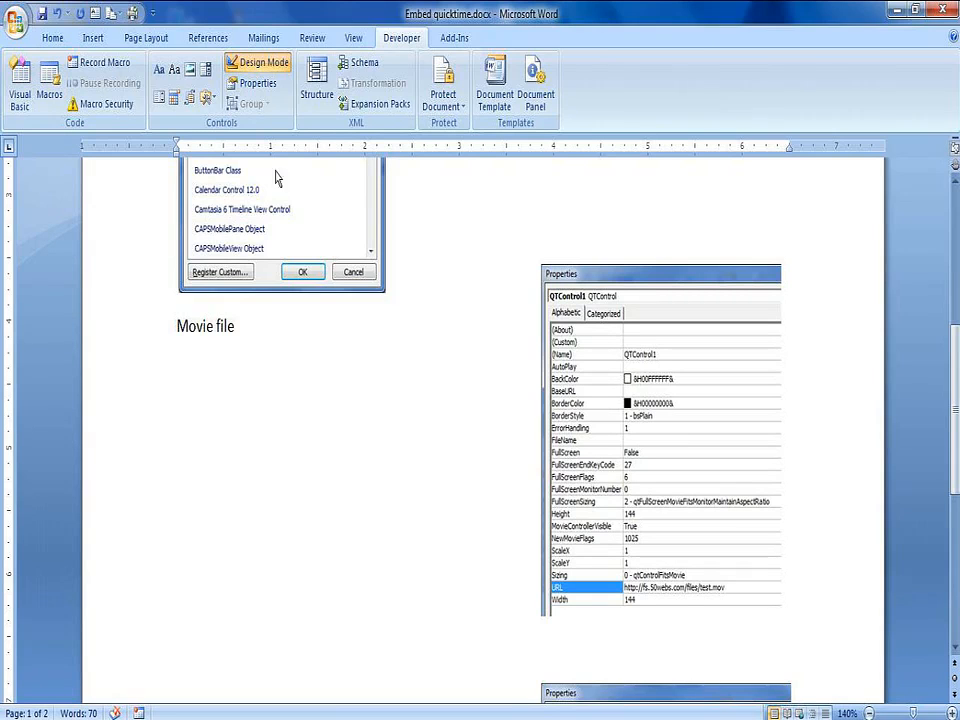
mouse_move(228, 410)
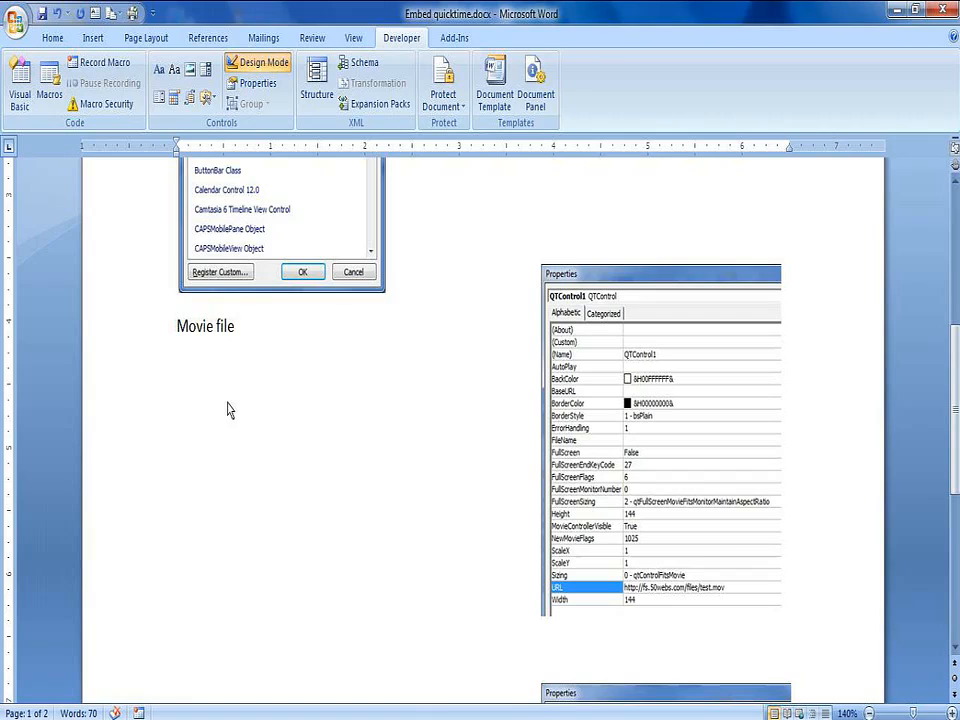
mouse_move(768, 480)
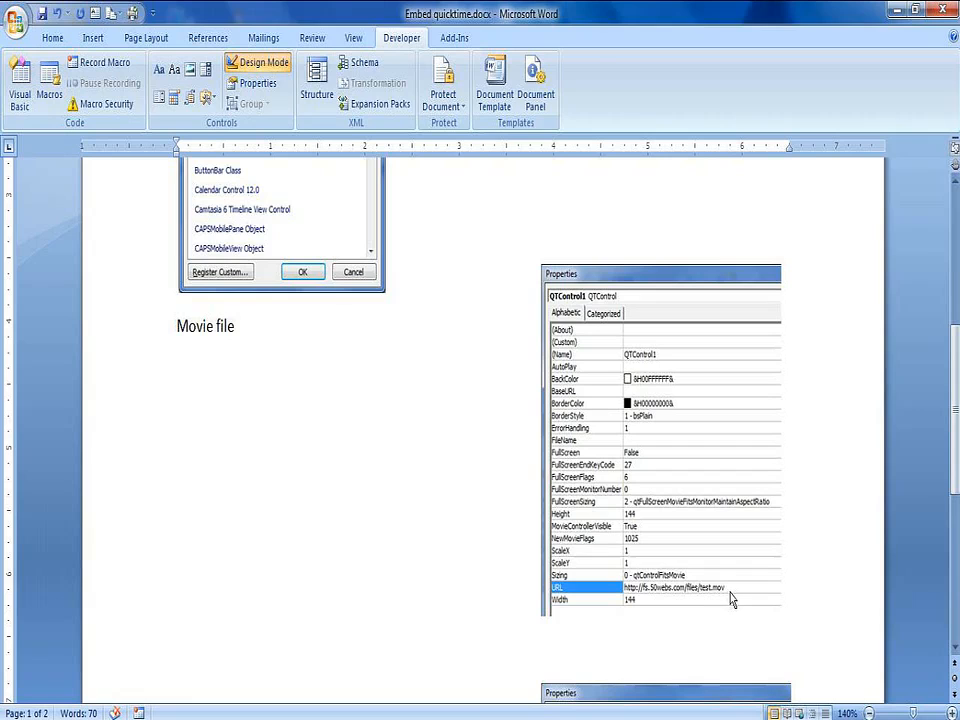
mouse_move(744, 596)
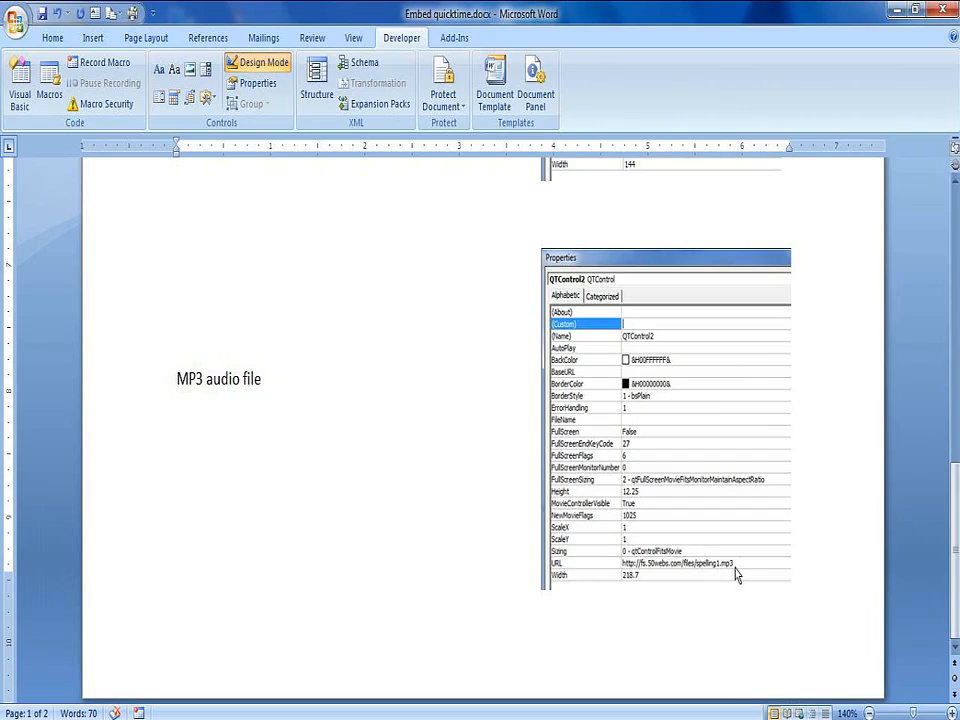
mouse_move(744, 562)
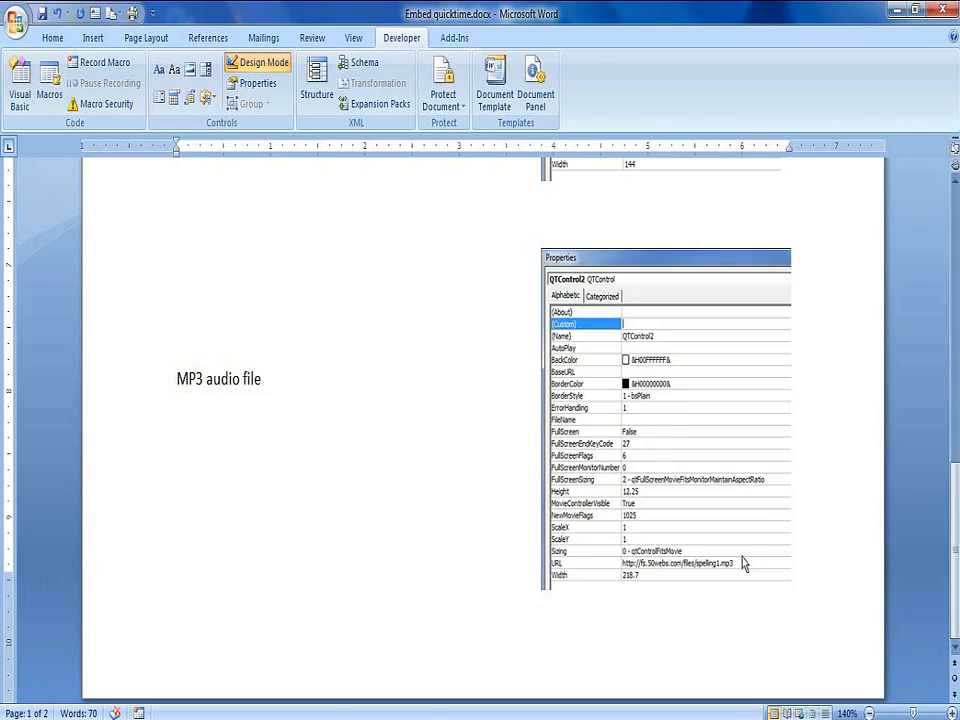